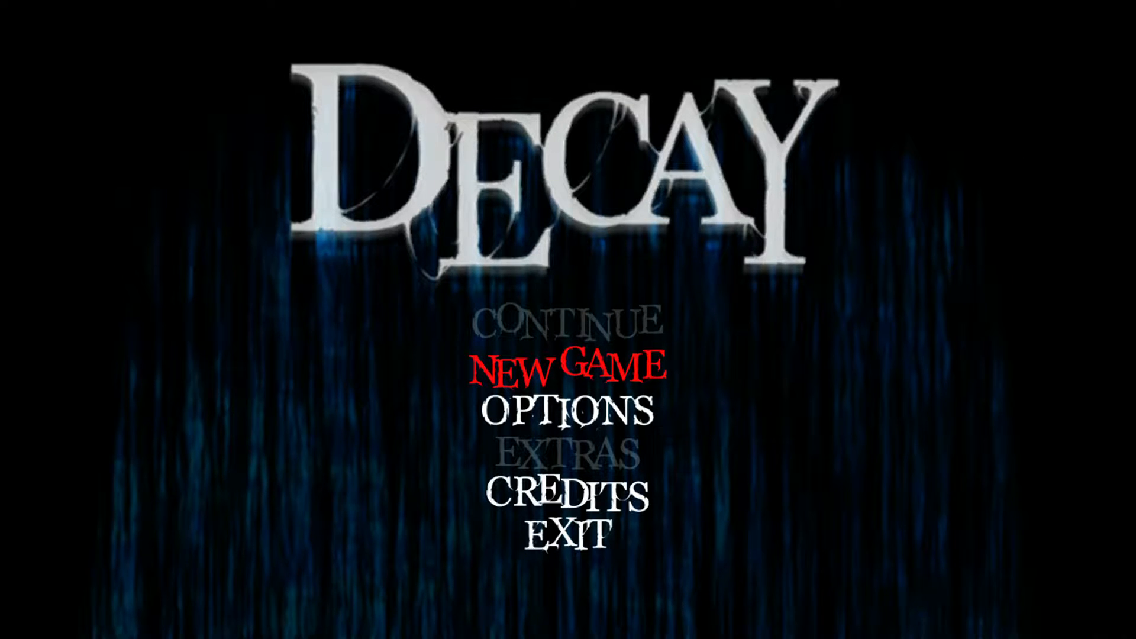
left_click(571, 373)
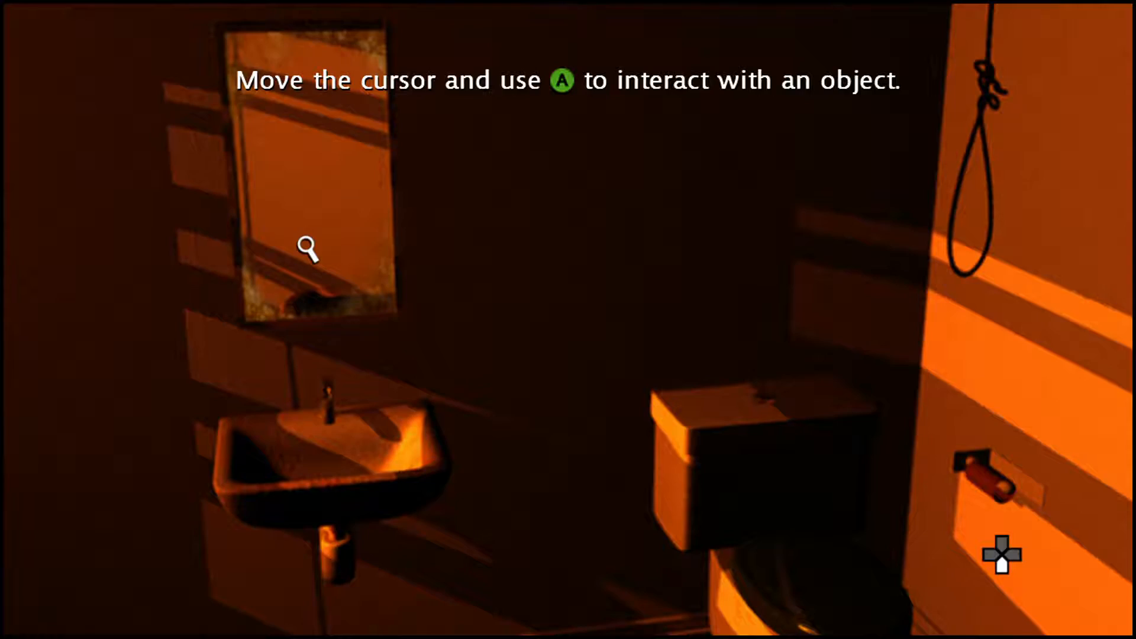
left_click(309, 251)
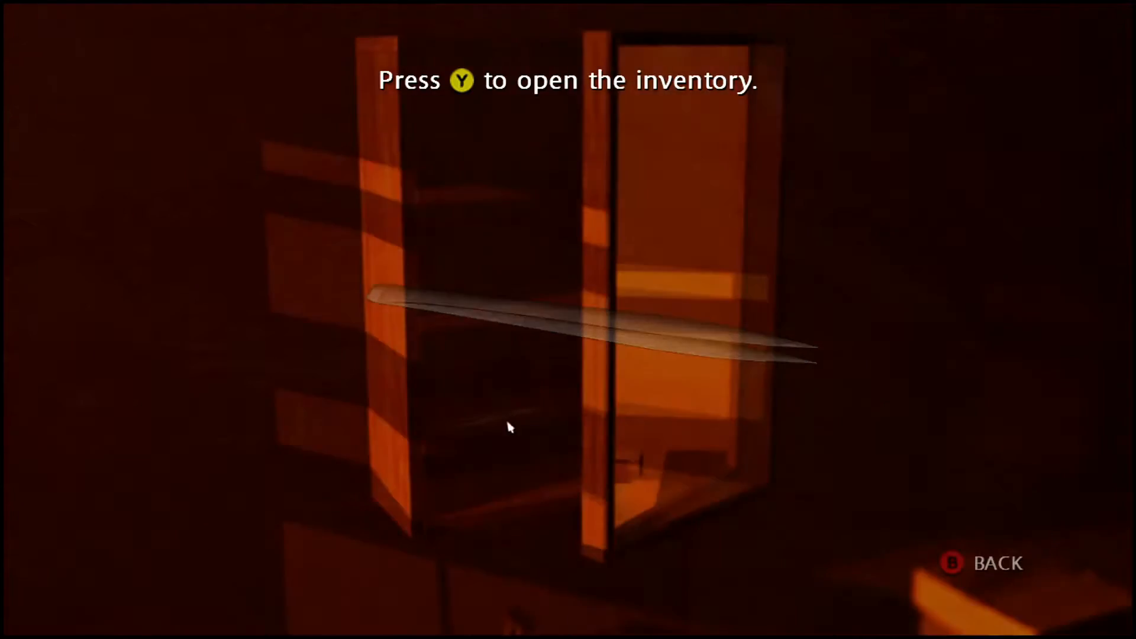
key("Y")
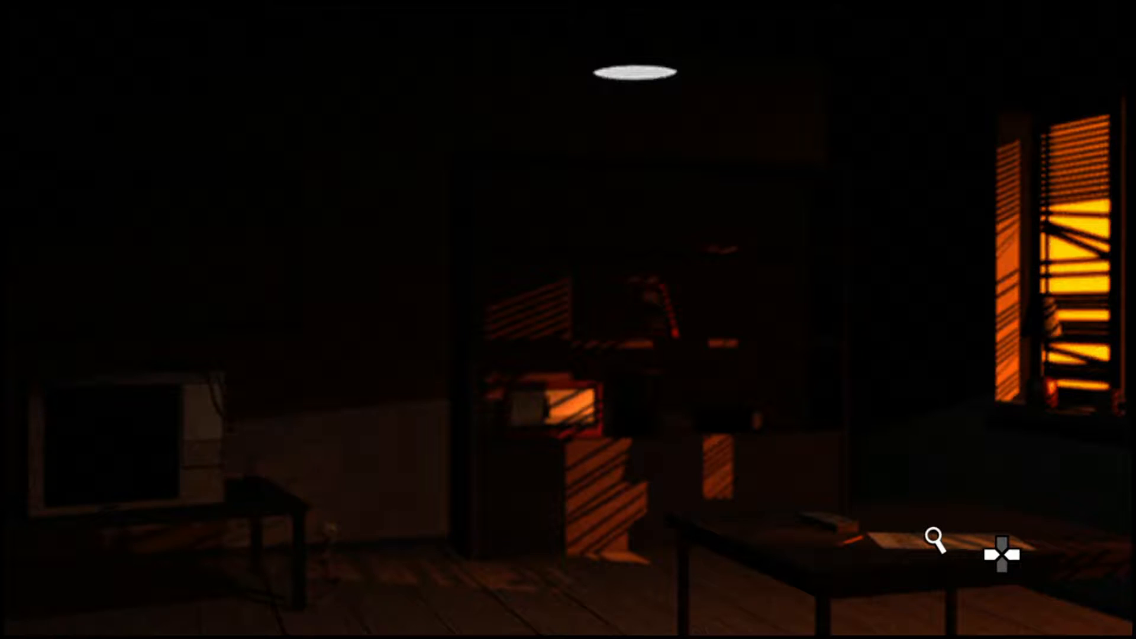
left_click(937, 544)
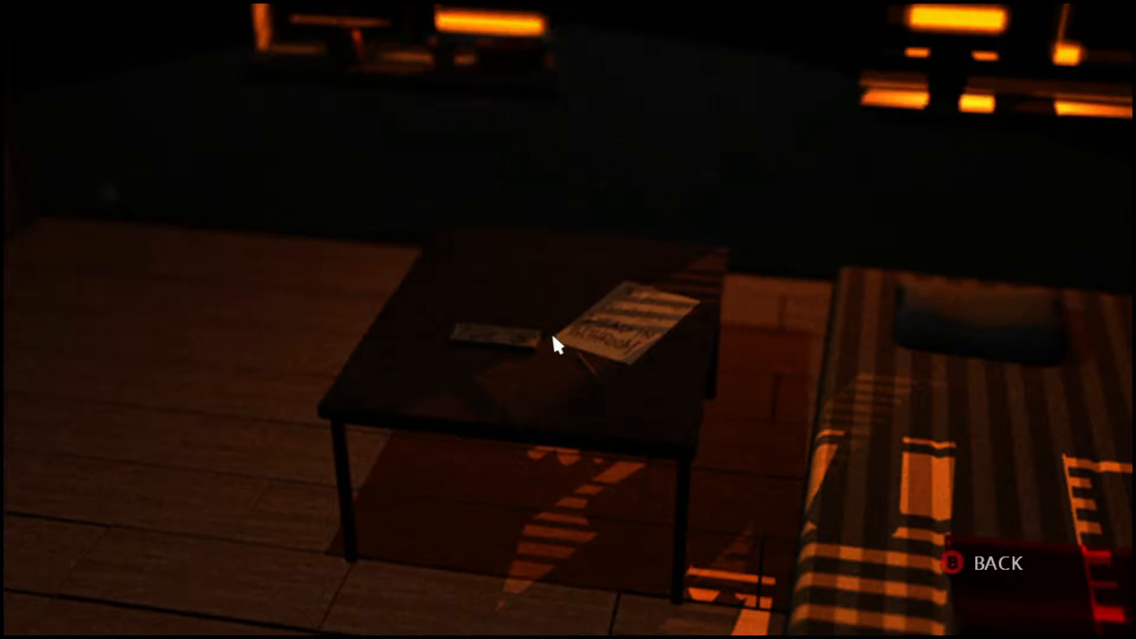
left_click(559, 350)
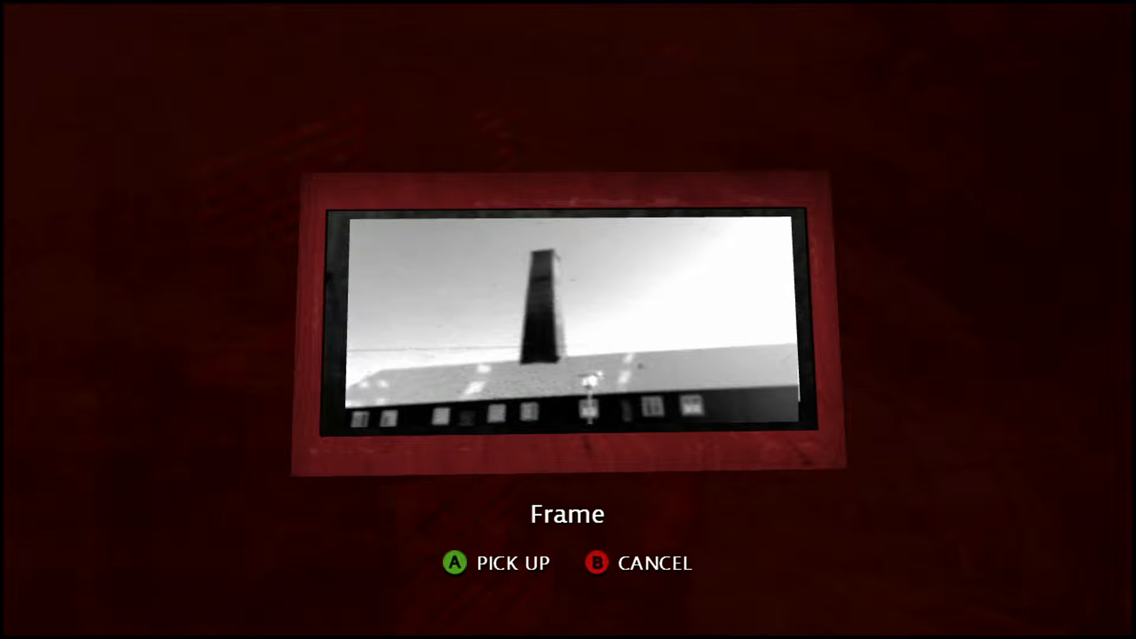
key("b")
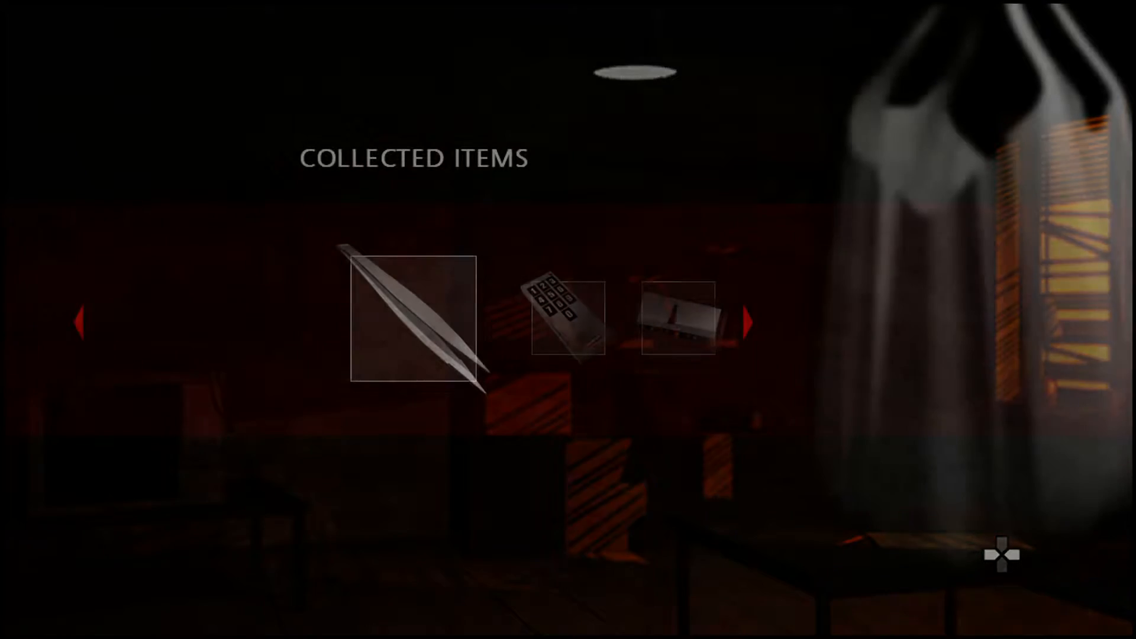
left_click(564, 319)
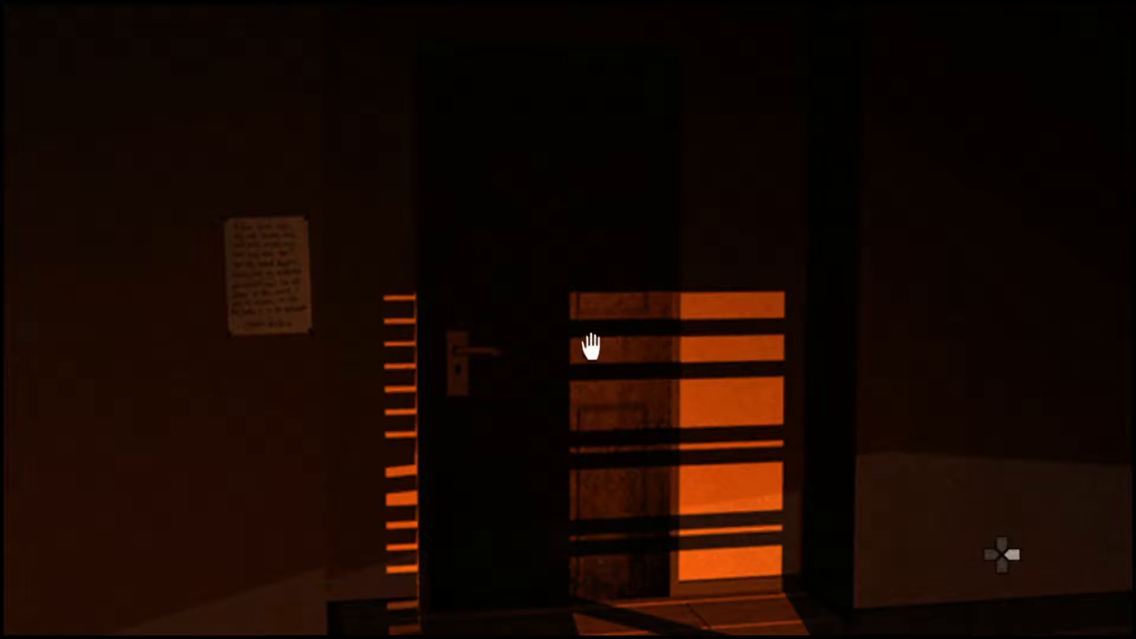
left_click(592, 352)
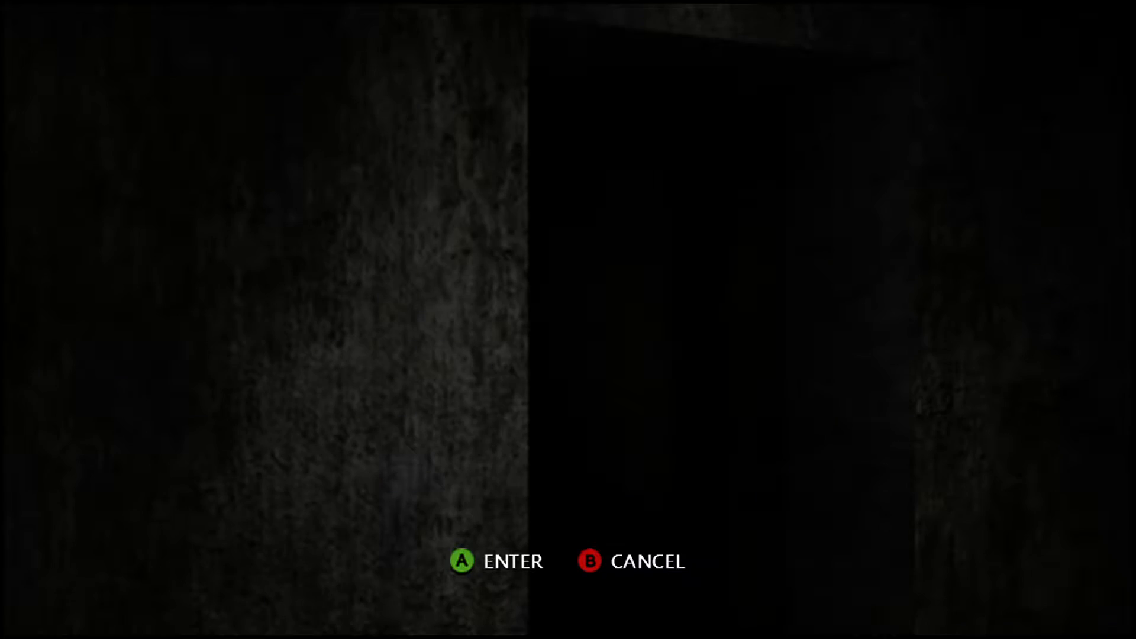
key("enter")
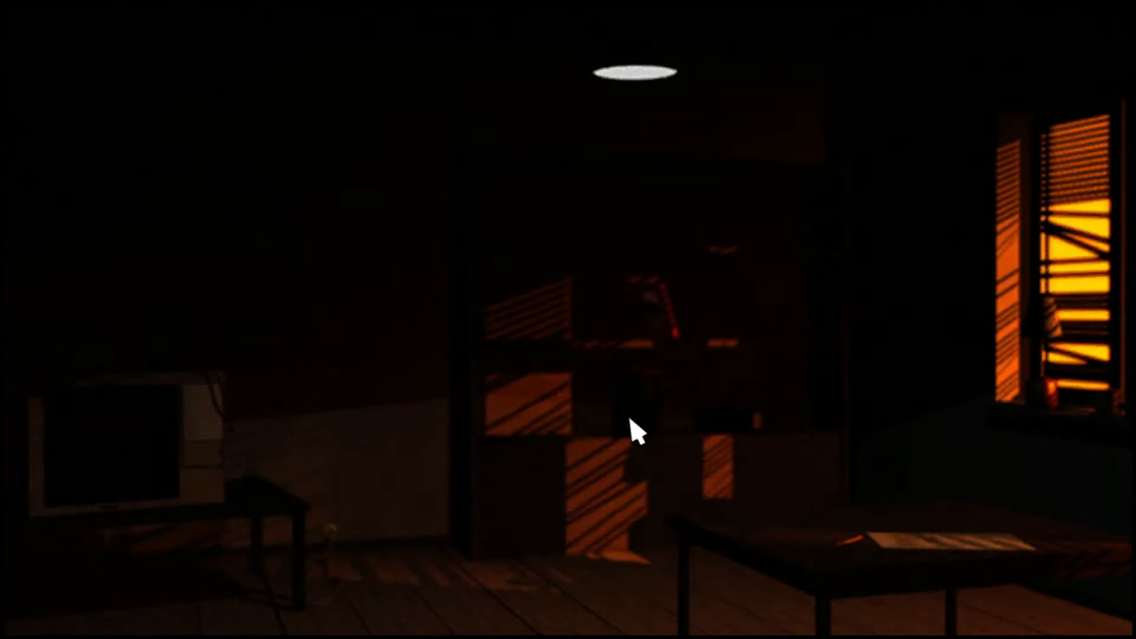
key("I")
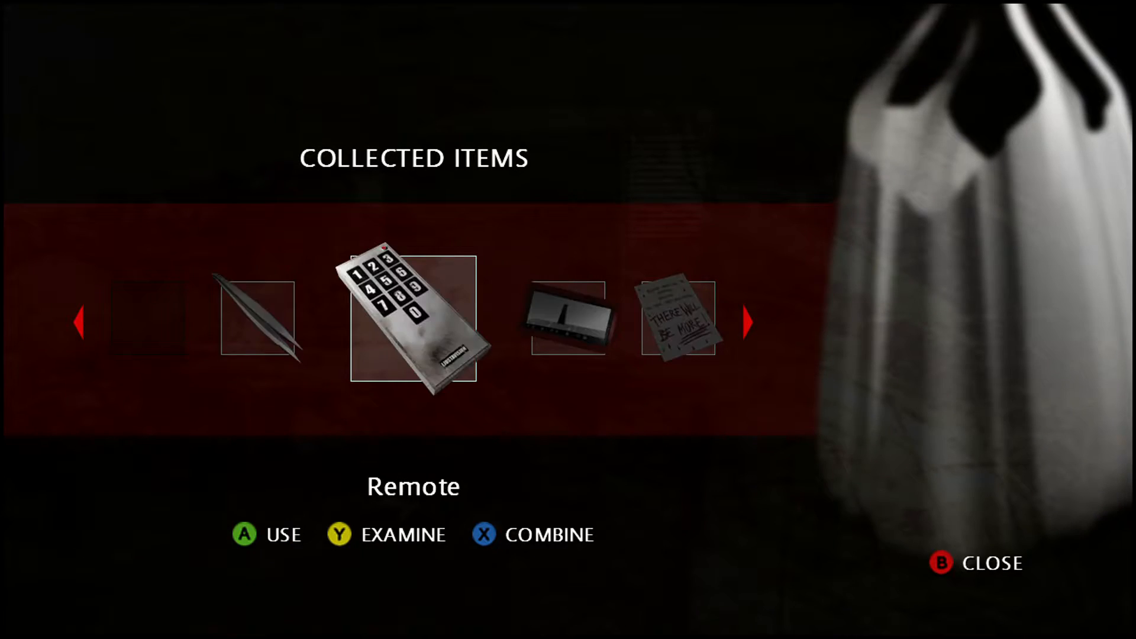
left_click(245, 534)
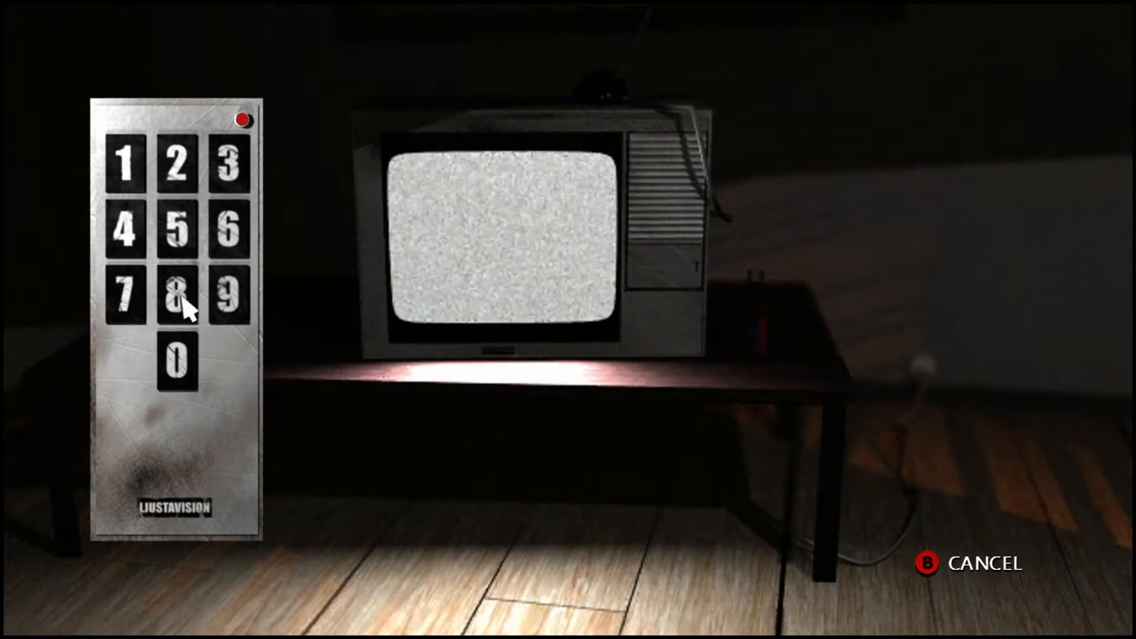
mouse_move(182, 378)
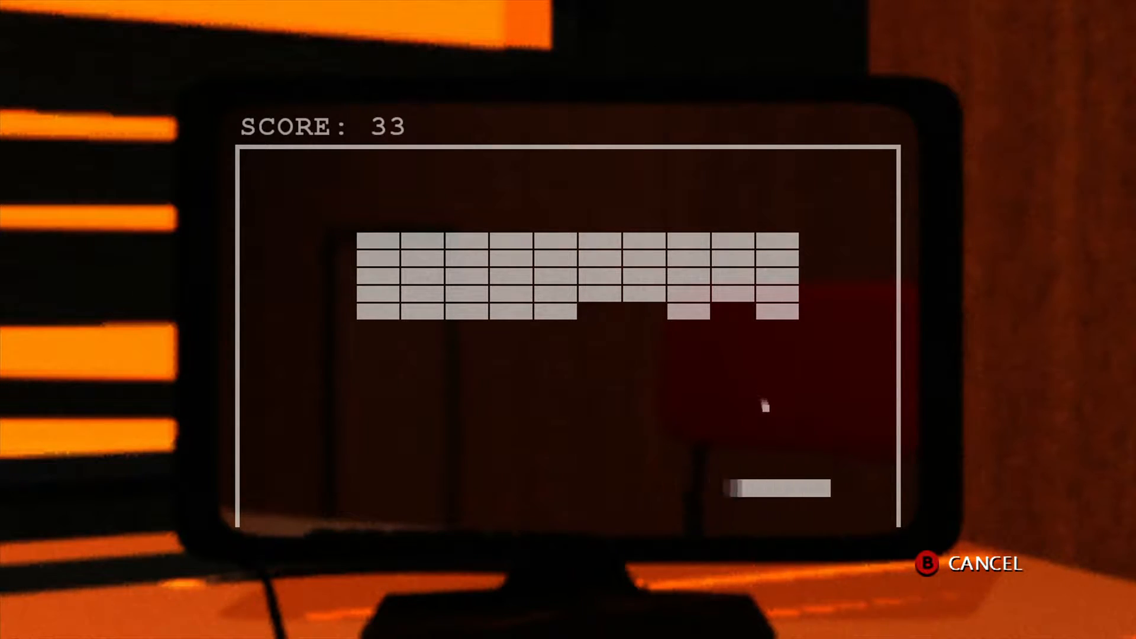
left_click(932, 563)
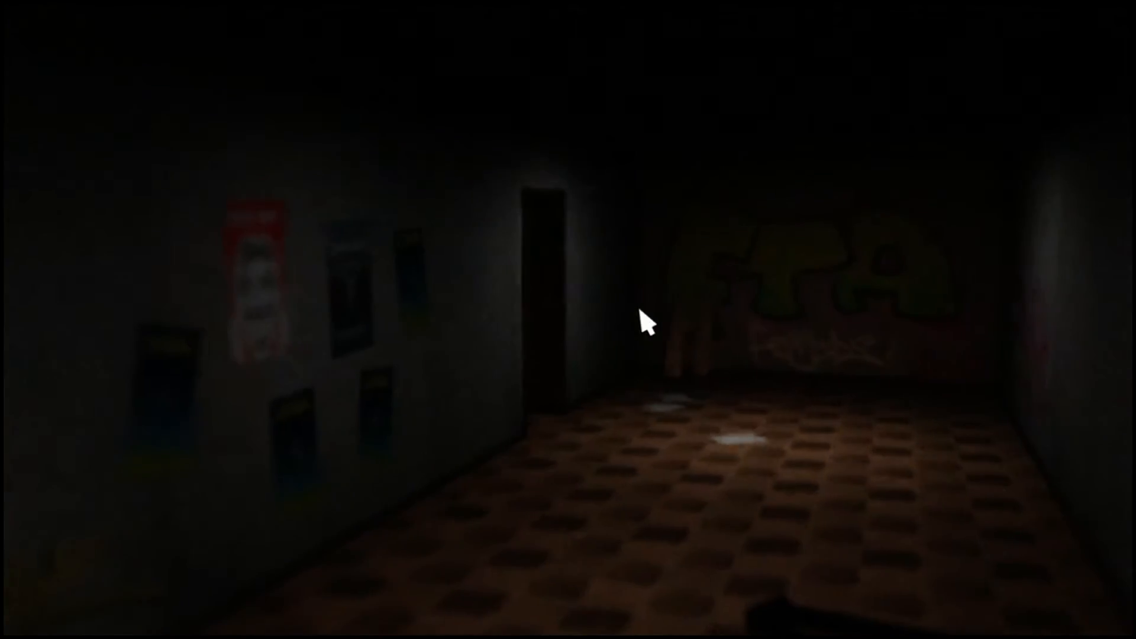
key("i")
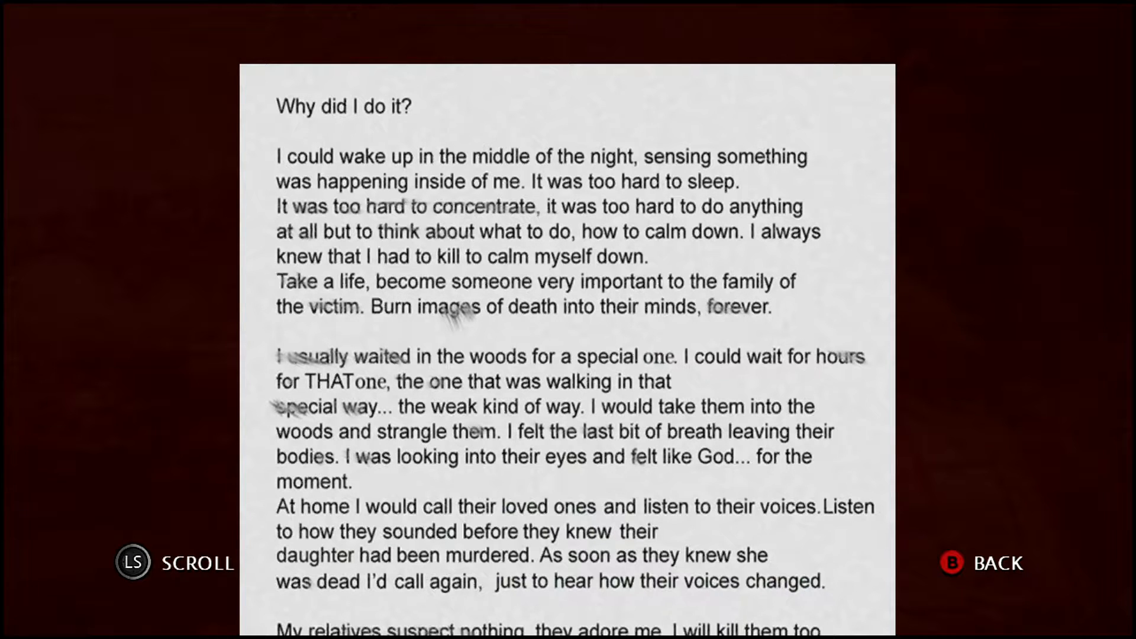
left_click(950, 565)
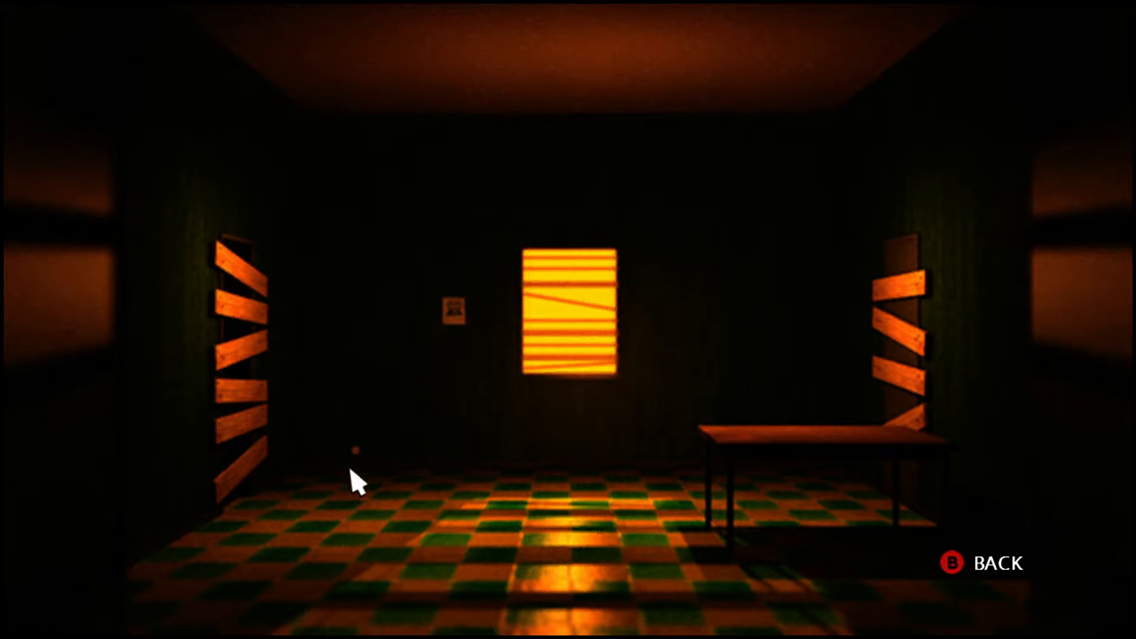
left_click(454, 313)
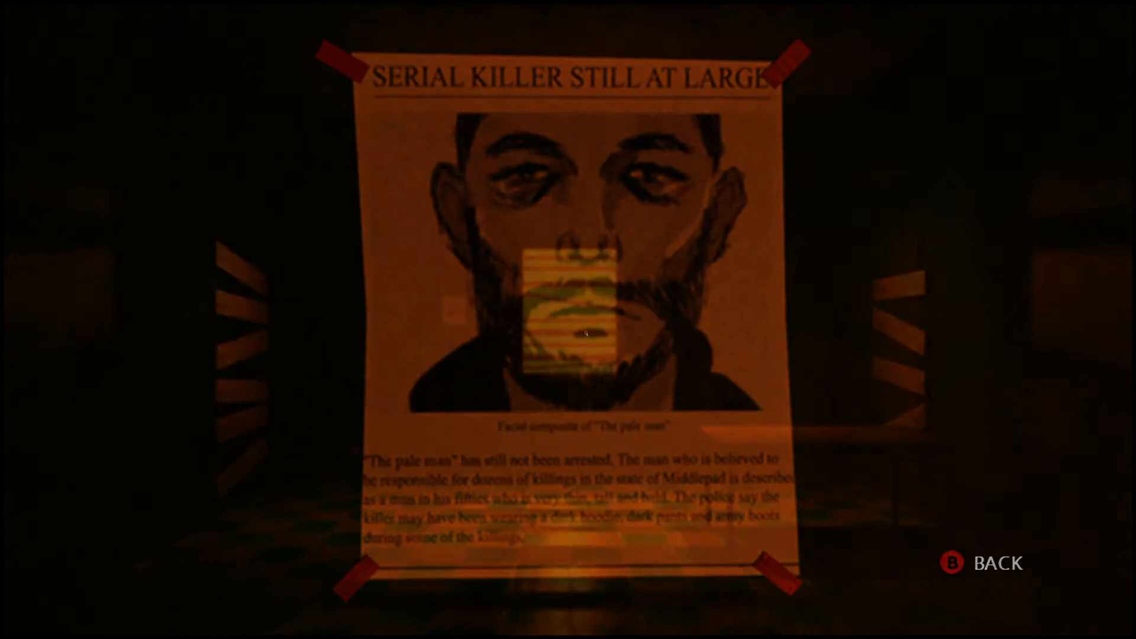
left_click(953, 564)
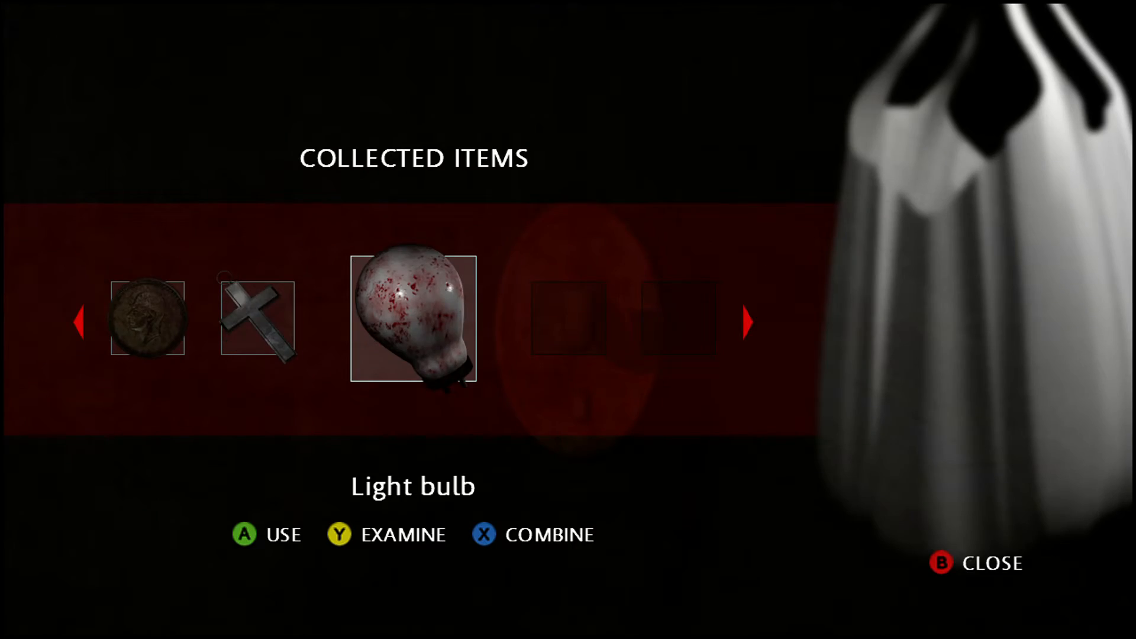
key("b")
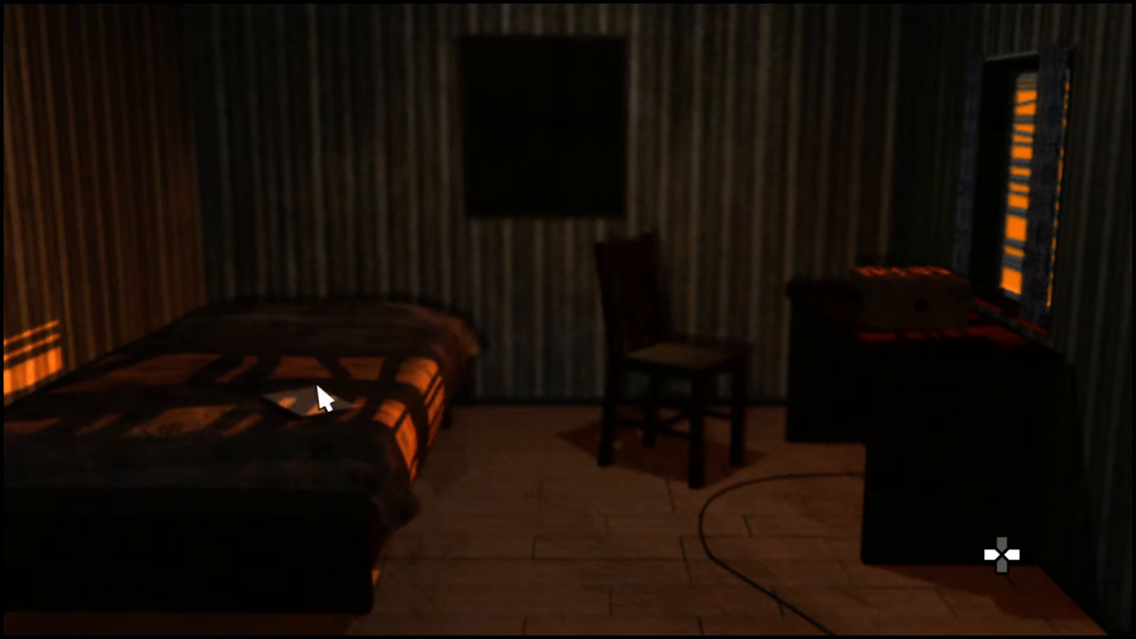
left_click(296, 408)
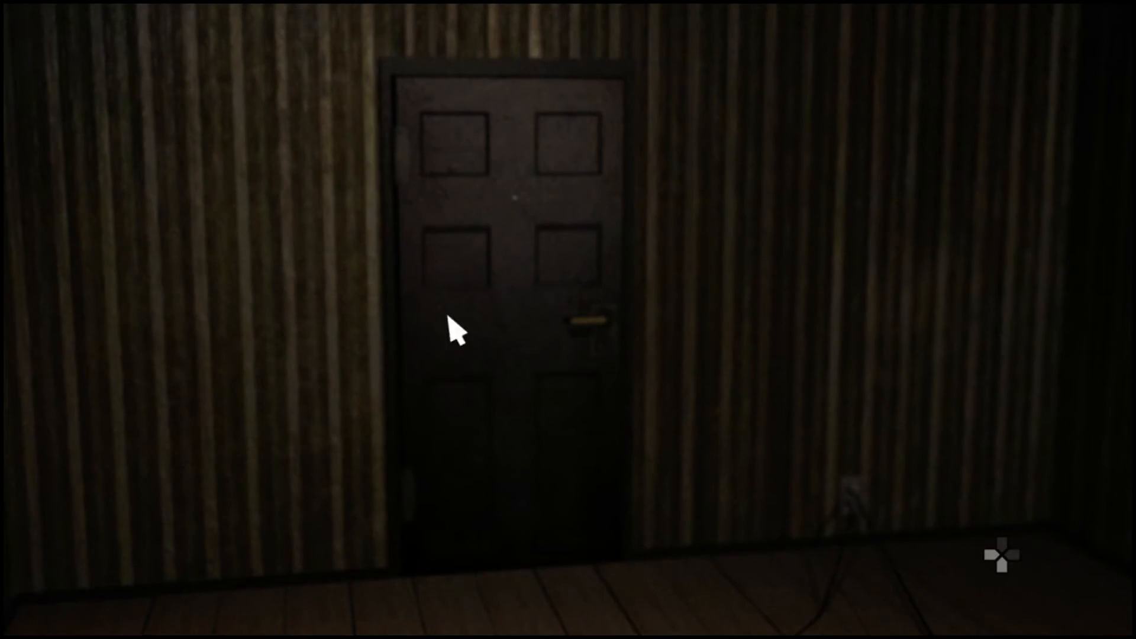
left_click(454, 328)
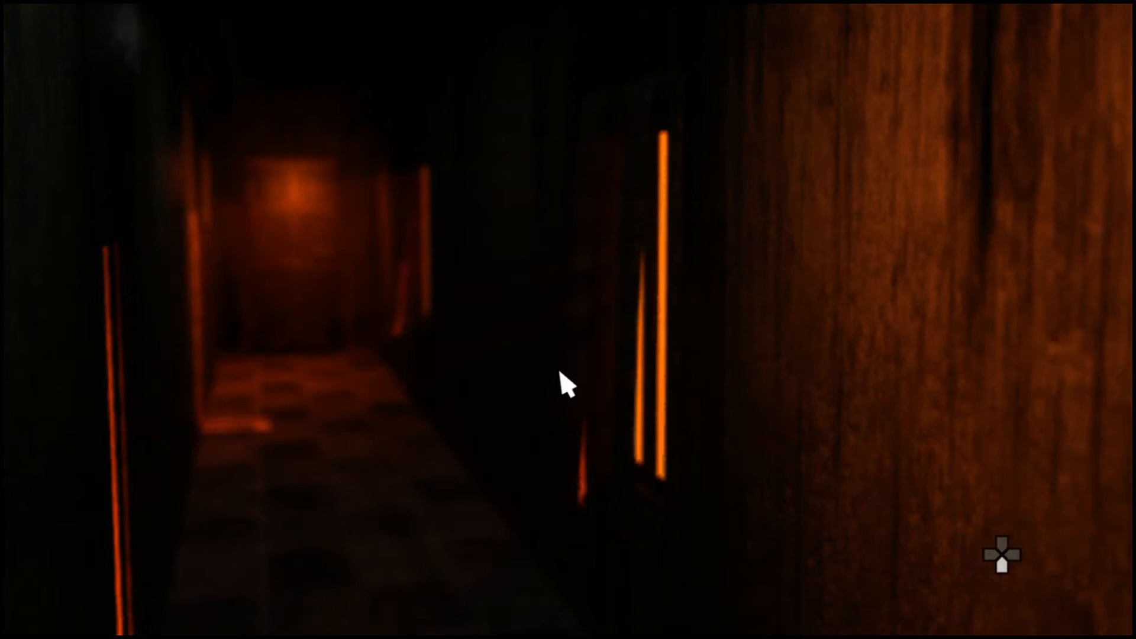